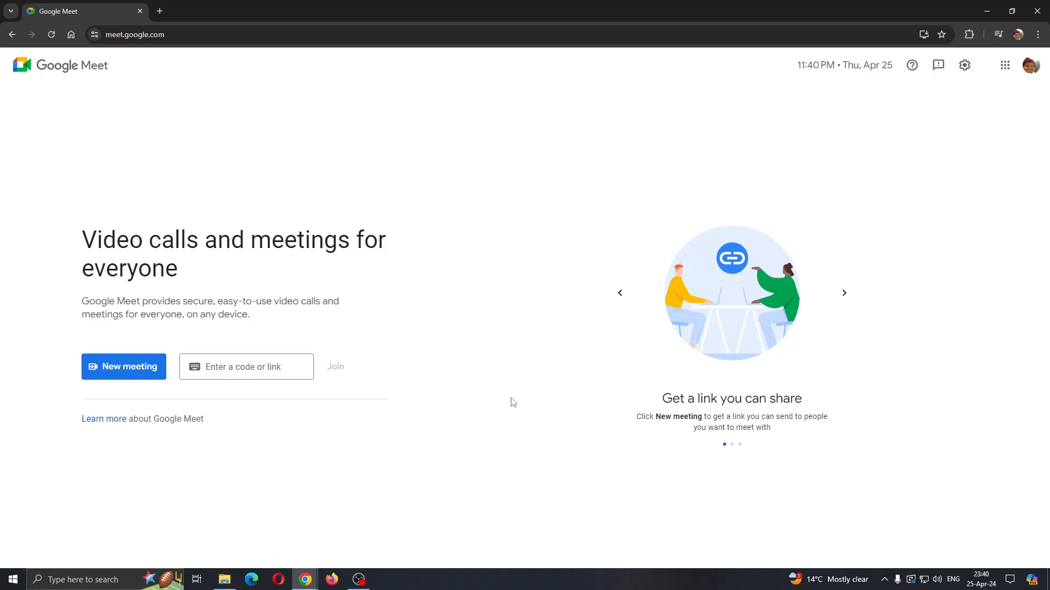
pyautogui.moveTo(496, 472)
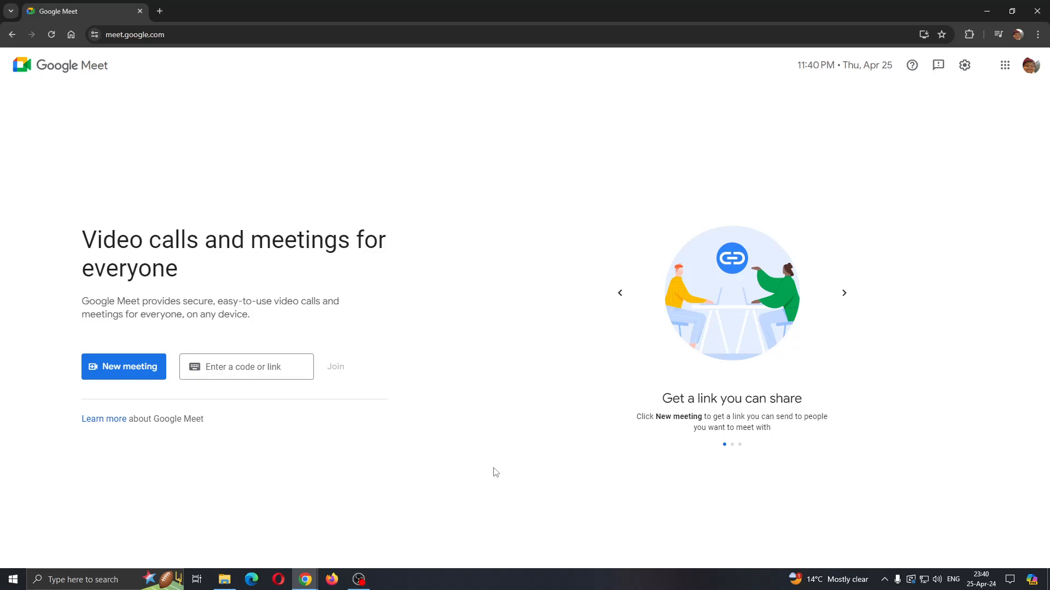
pyautogui.moveTo(484, 511)
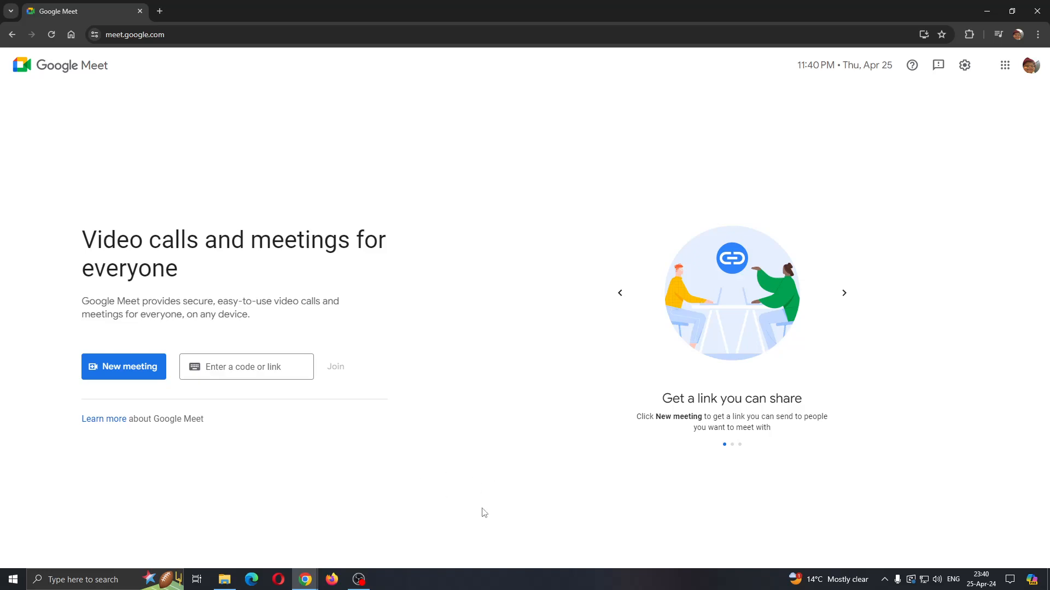
pyautogui.moveTo(349, 481)
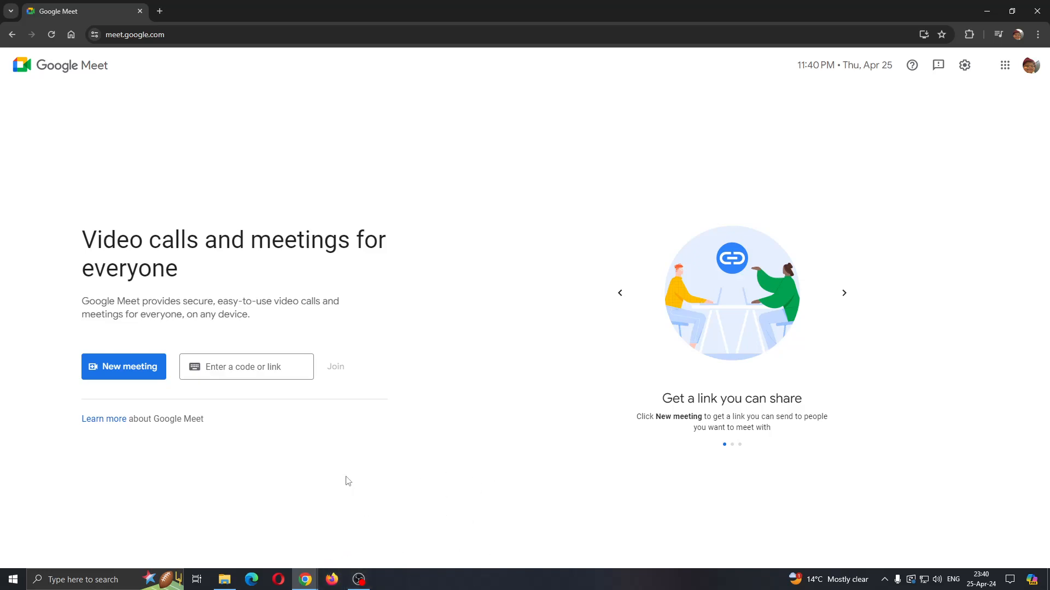
pyautogui.moveTo(557, 486)
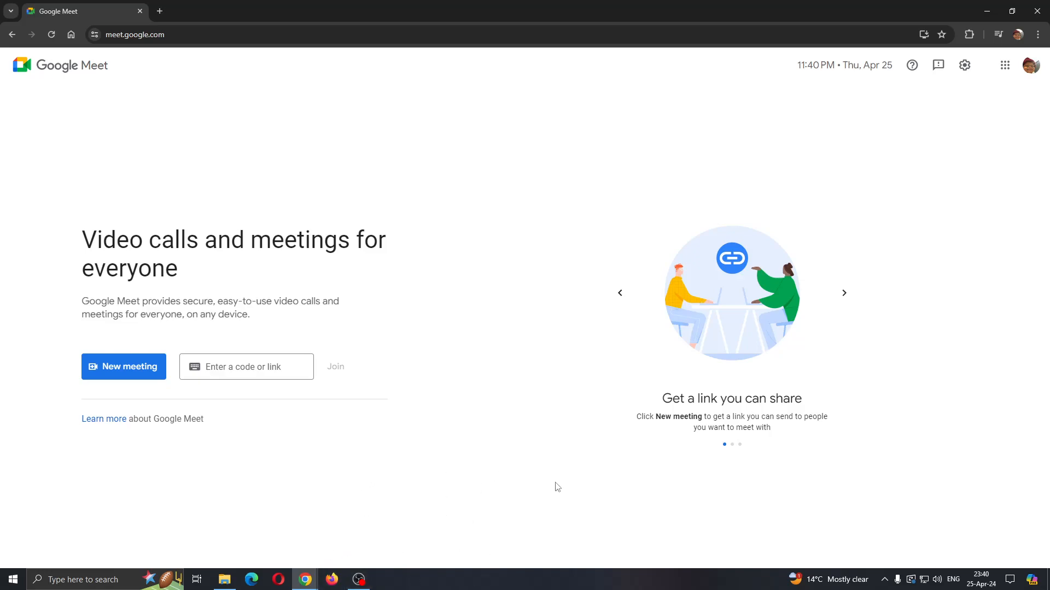
pyautogui.moveTo(569, 364)
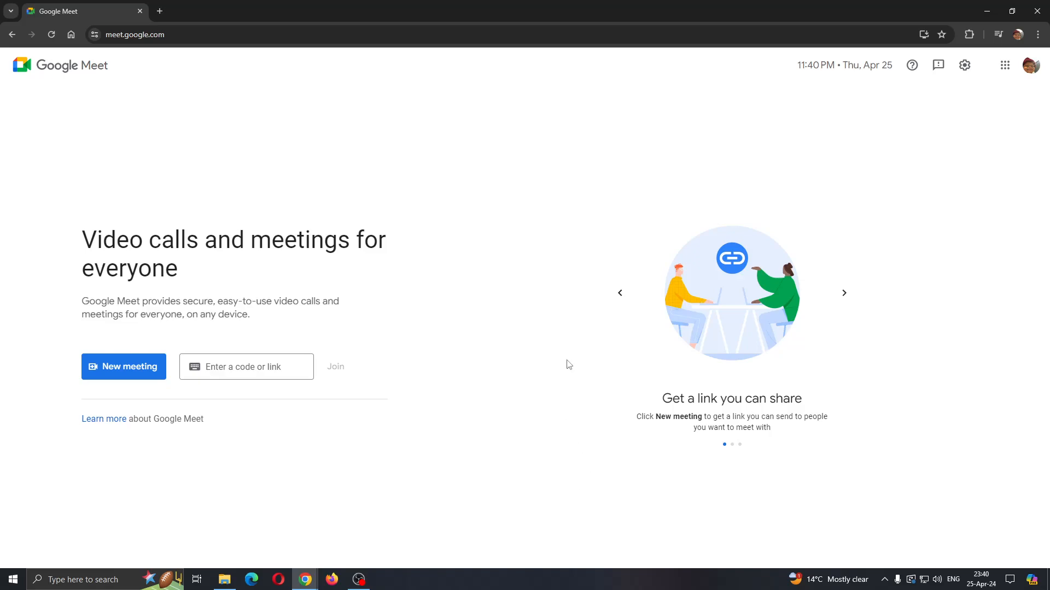
pyautogui.moveTo(602, 378)
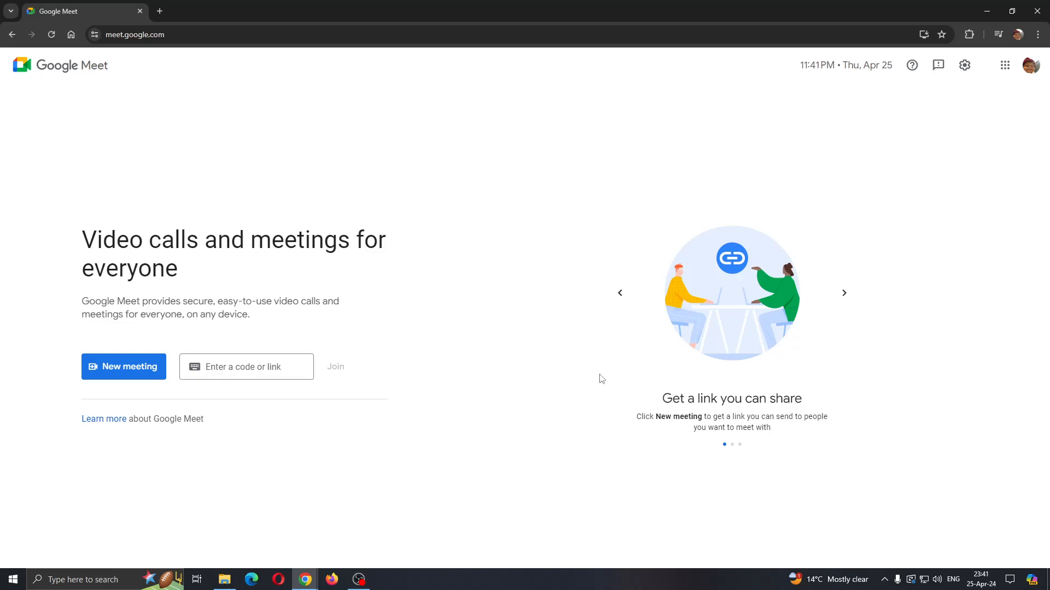
pyautogui.moveTo(528, 422)
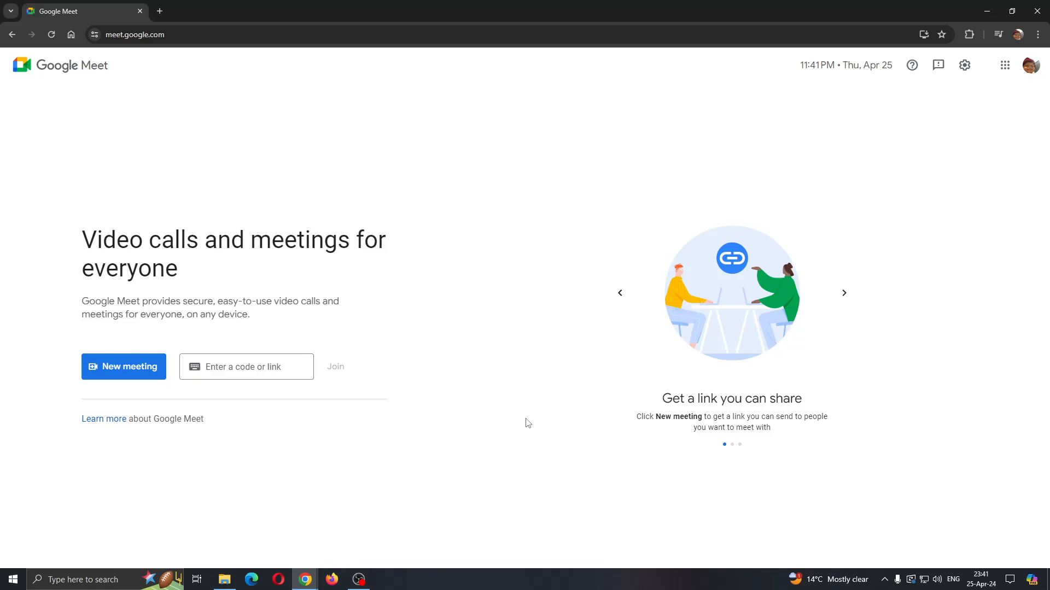
pyautogui.moveTo(505, 435)
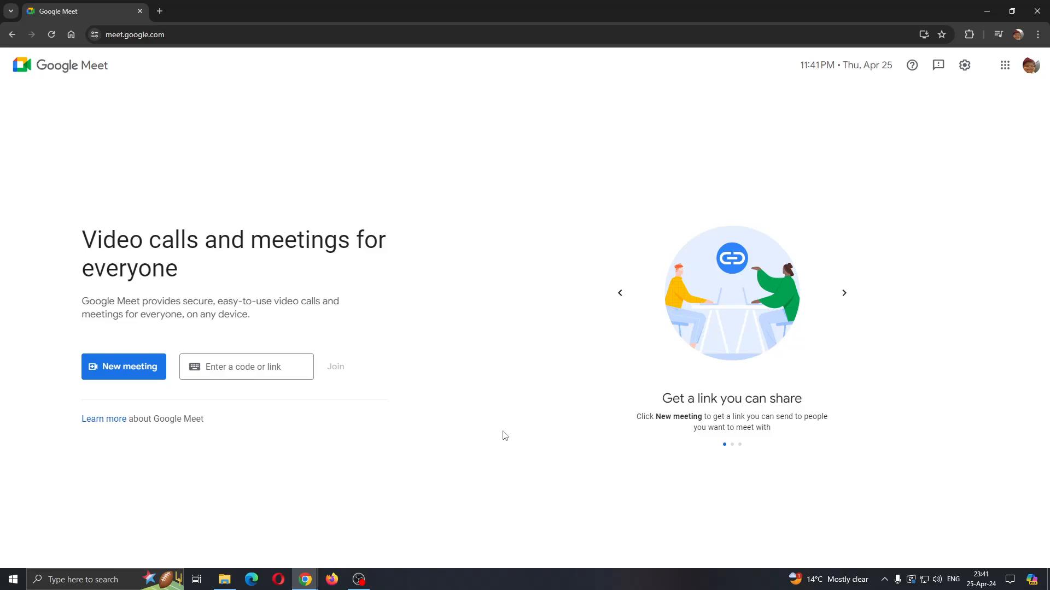
pyautogui.moveTo(471, 415)
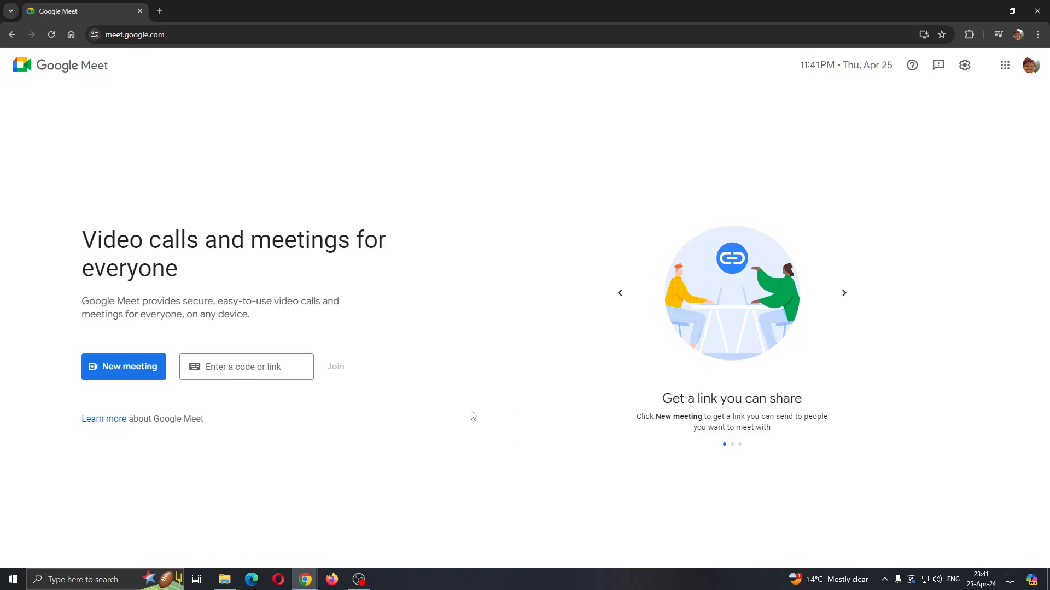
pyautogui.moveTo(462, 370)
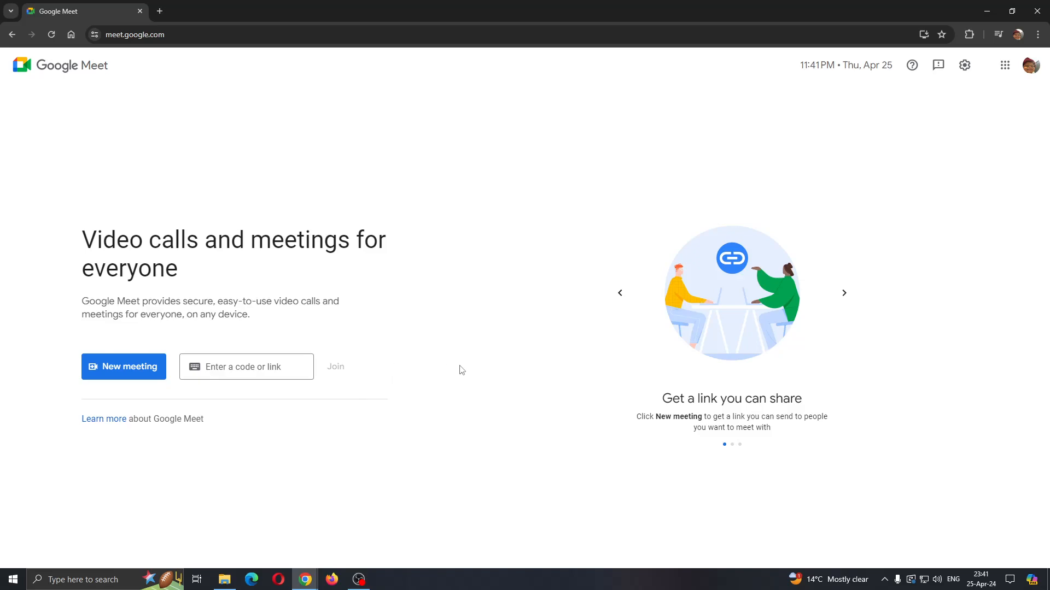
pyautogui.moveTo(490, 372)
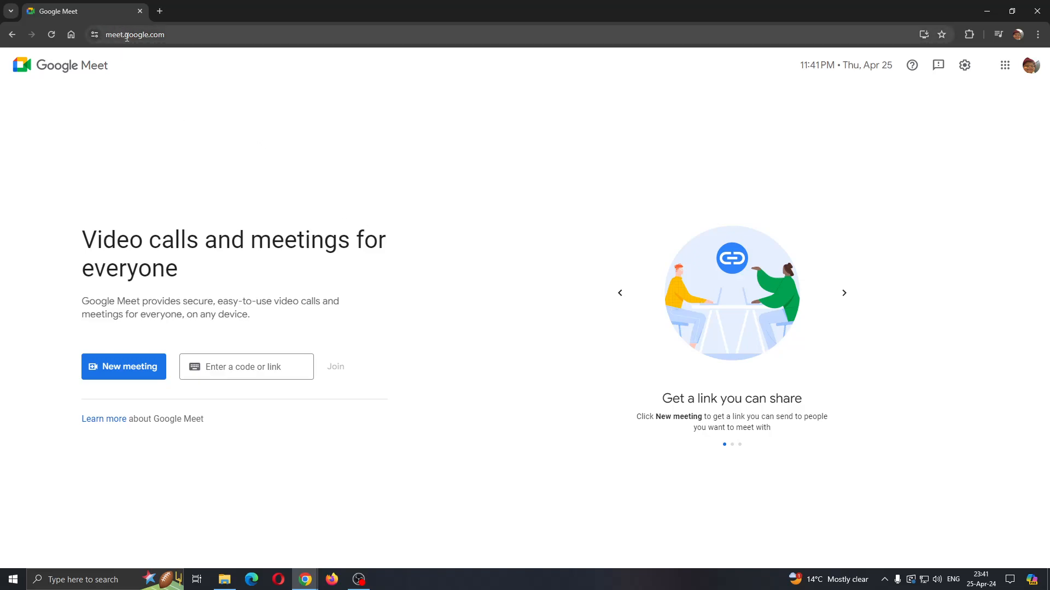
pyautogui.moveTo(284, 169)
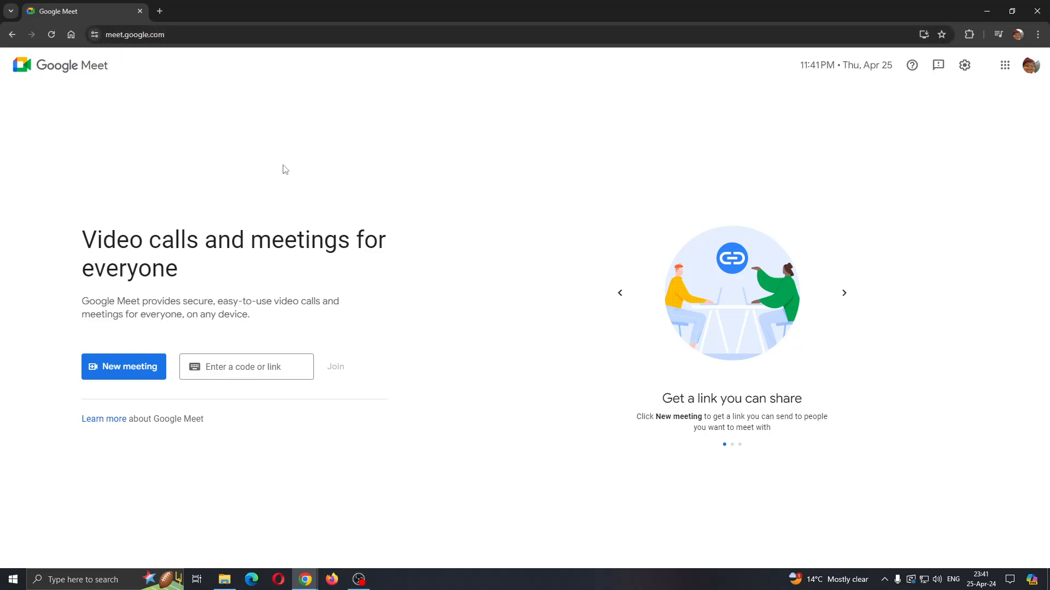
pyautogui.moveTo(748, 365)
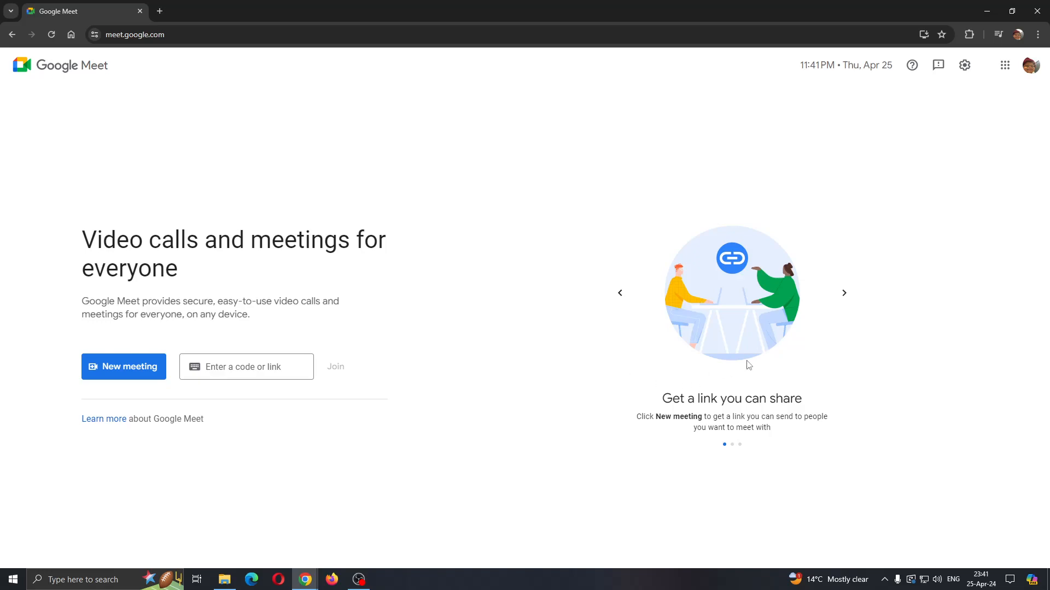
pyautogui.moveTo(738, 208)
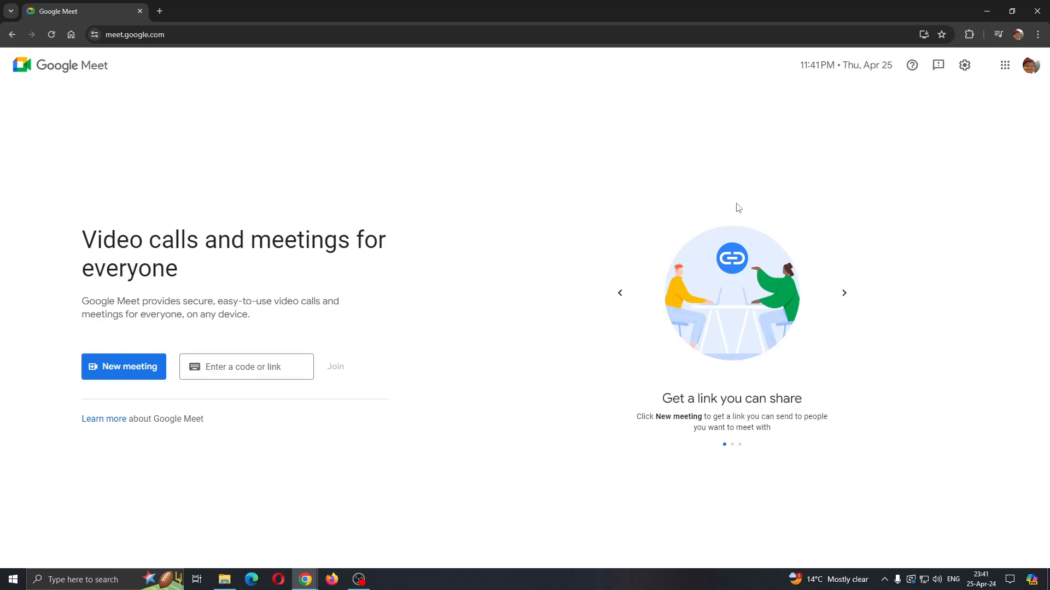
pyautogui.moveTo(896, 179)
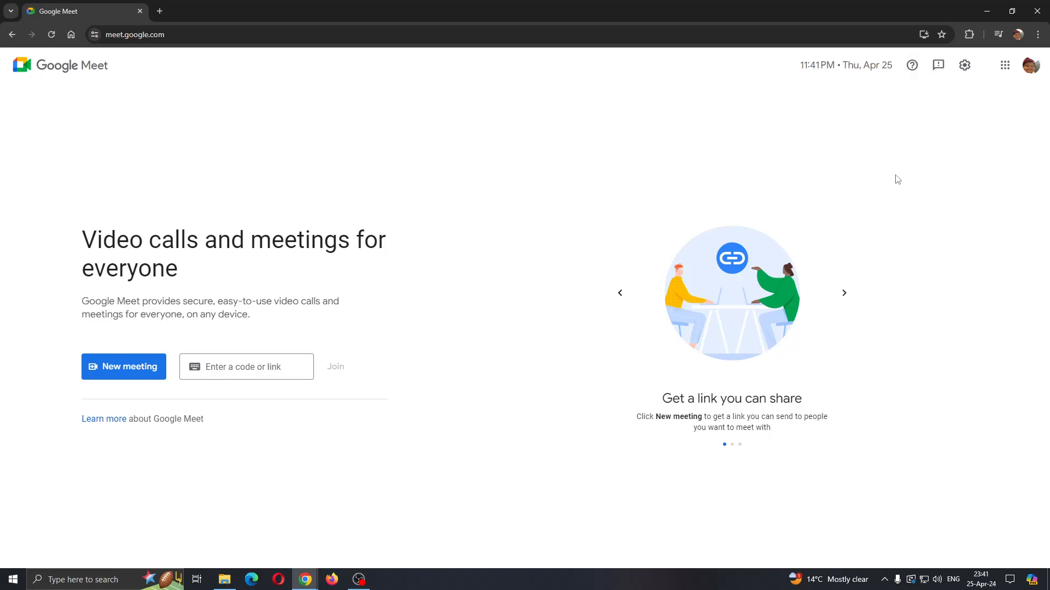
pyautogui.moveTo(742, 228)
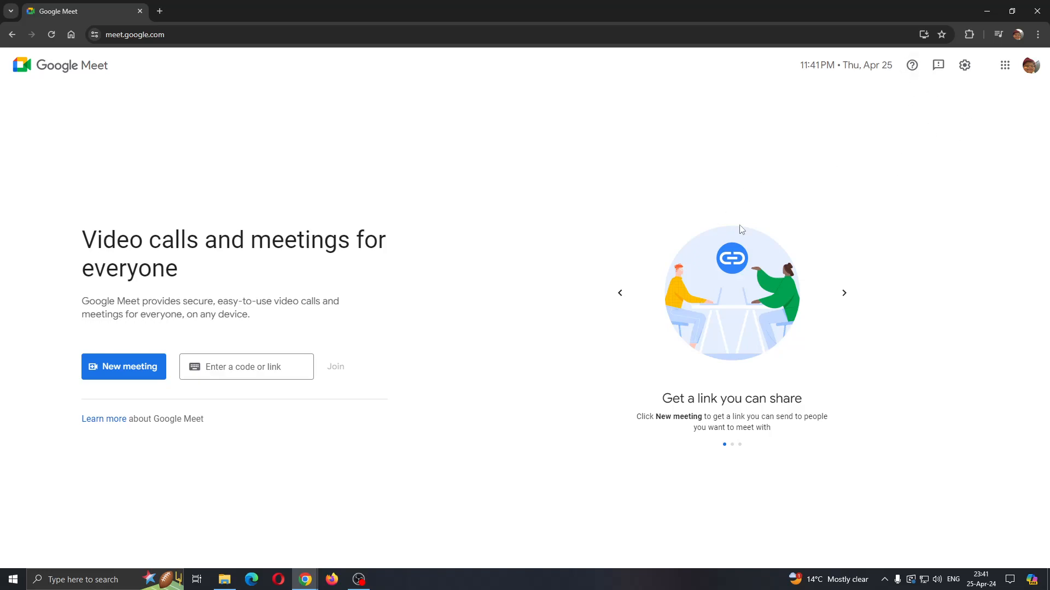
pyautogui.moveTo(536, 189)
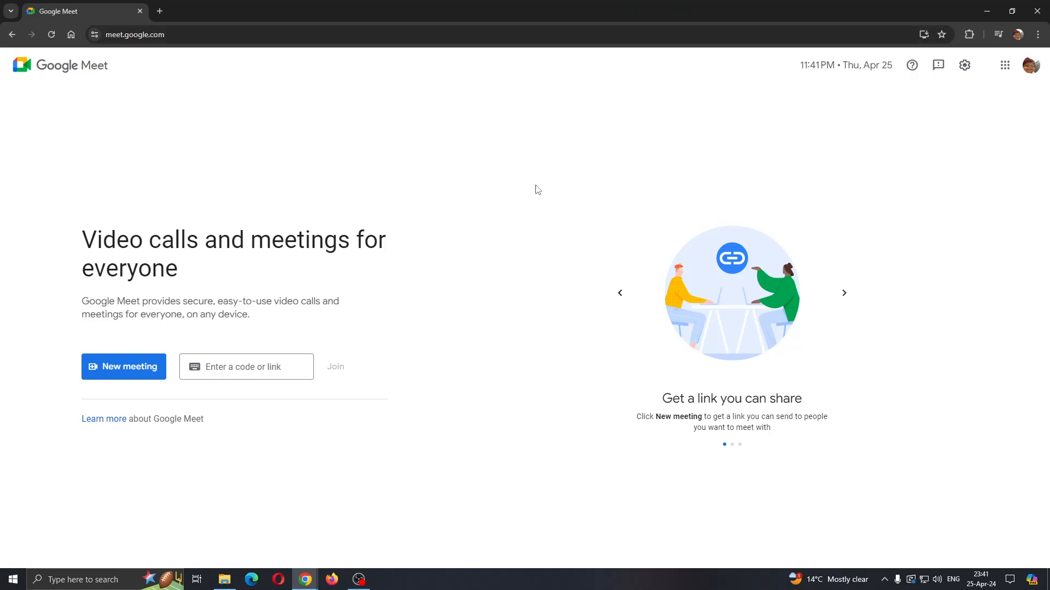
pyautogui.moveTo(330, 220)
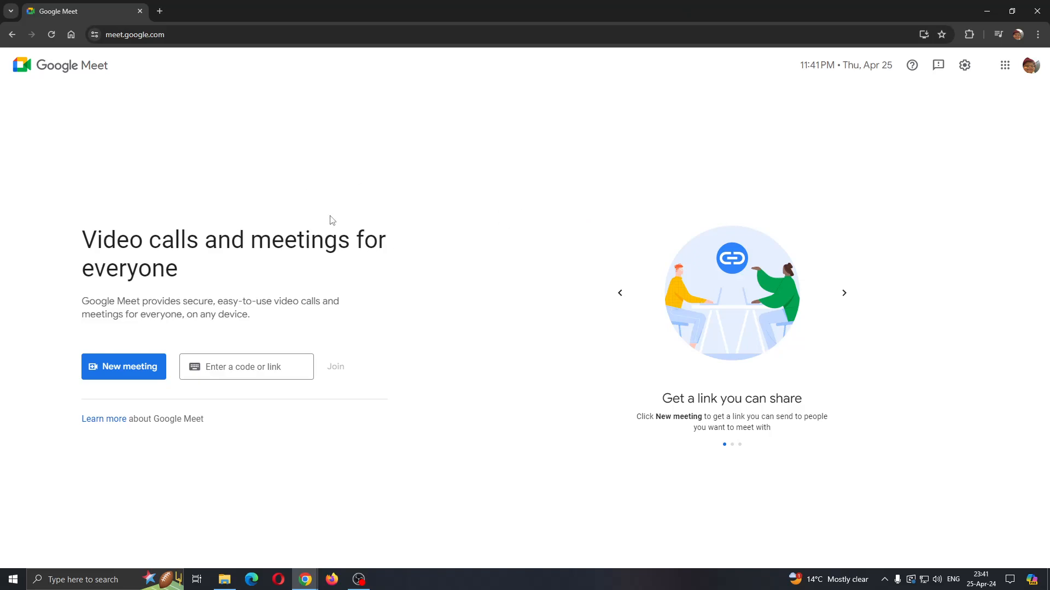
# Start an instant Google Meet meeting from the New meeting menu
pyautogui.click(240, 371)
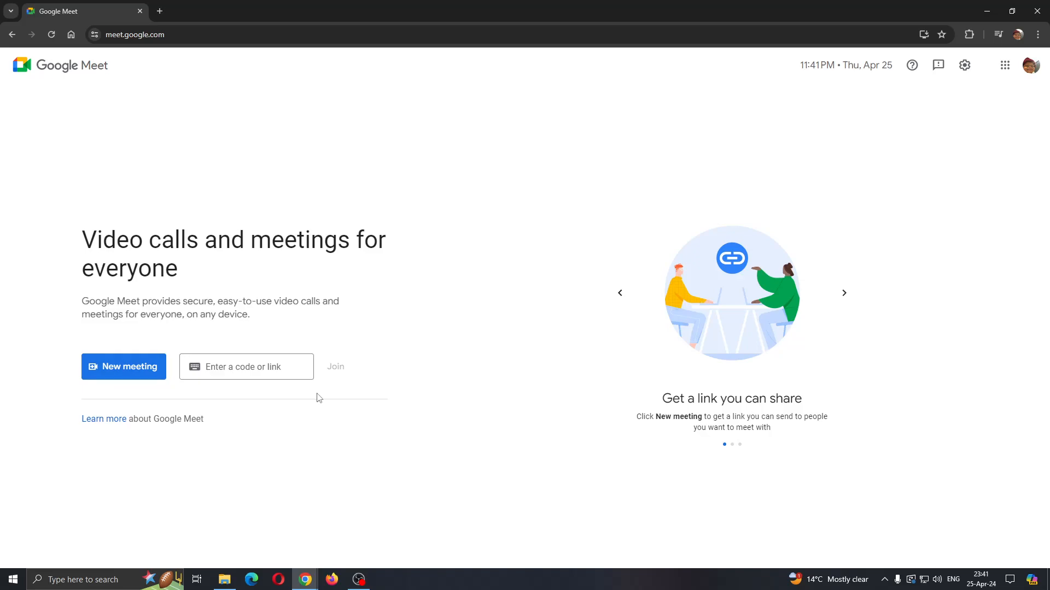
pyautogui.moveTo(506, 353)
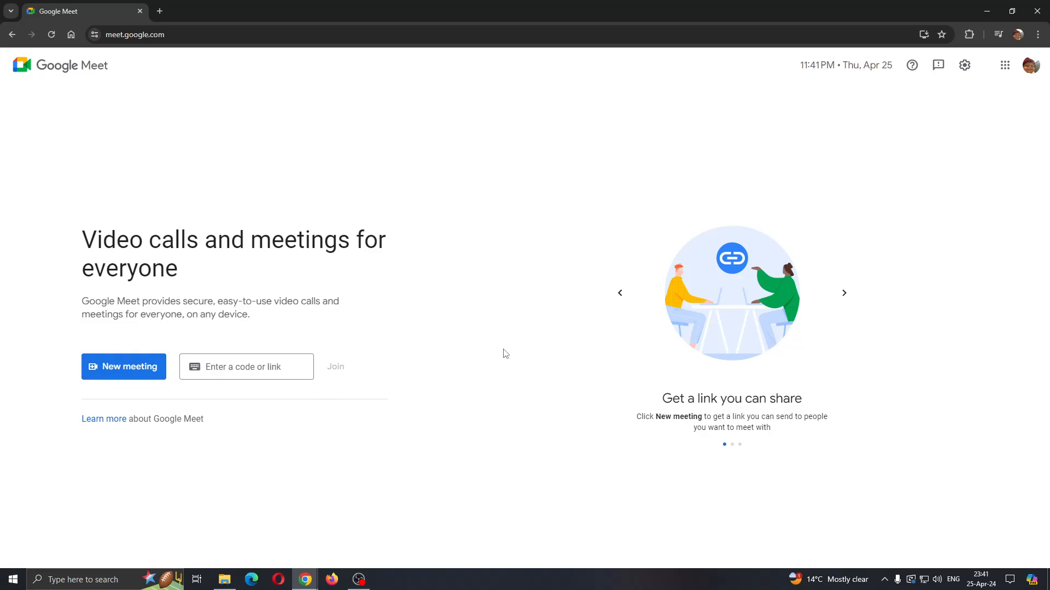
pyautogui.moveTo(505, 363)
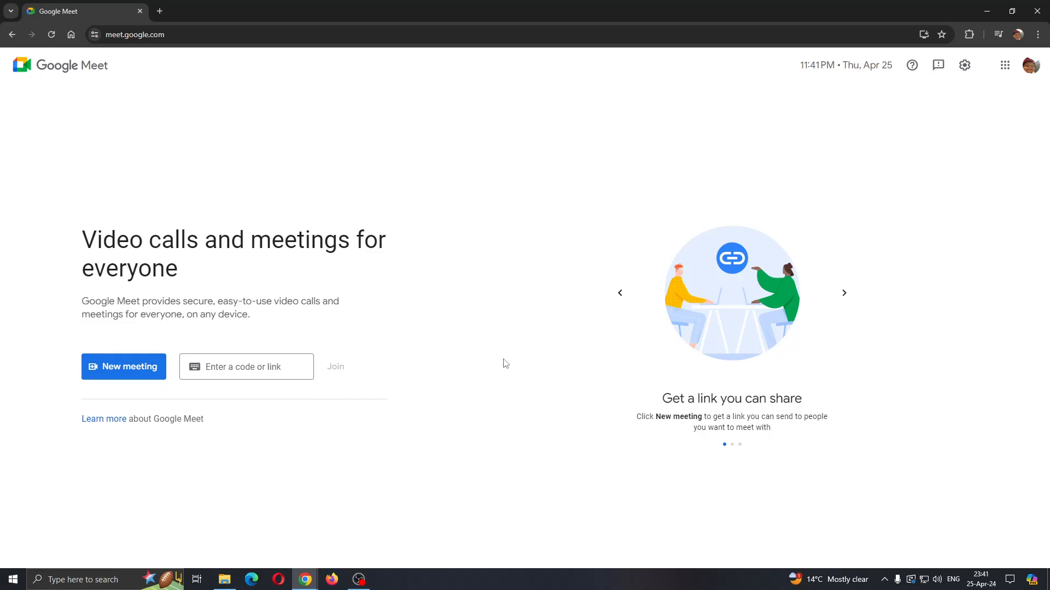
pyautogui.moveTo(493, 370)
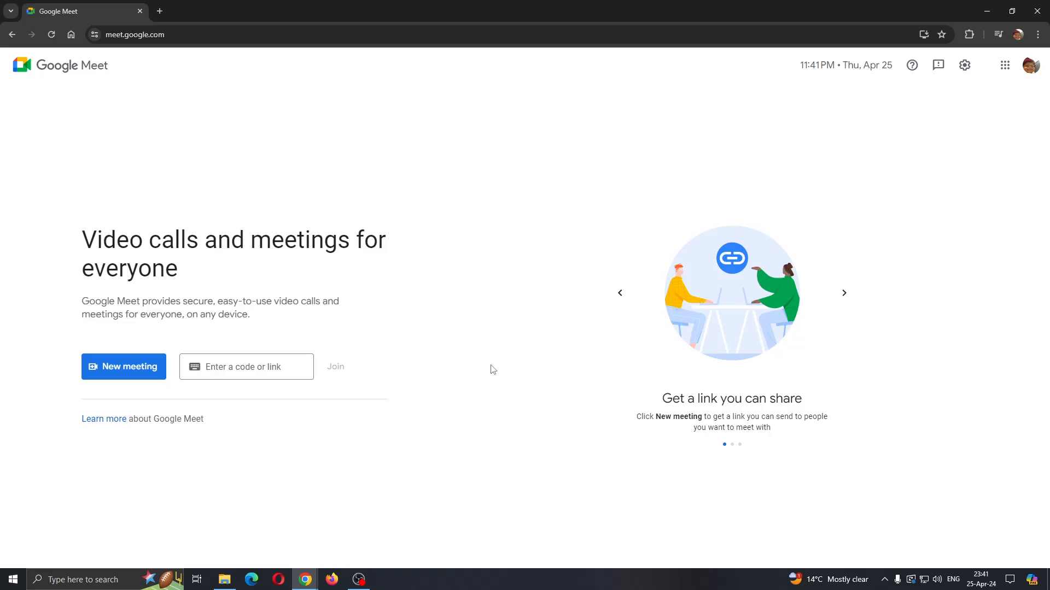
pyautogui.moveTo(155, 399)
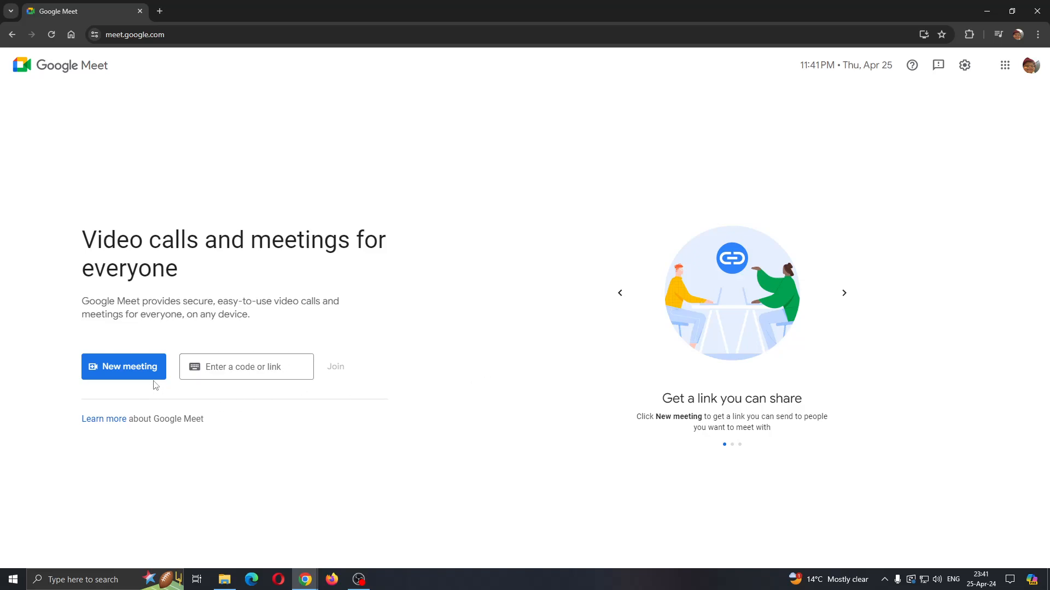
pyautogui.moveTo(123, 372)
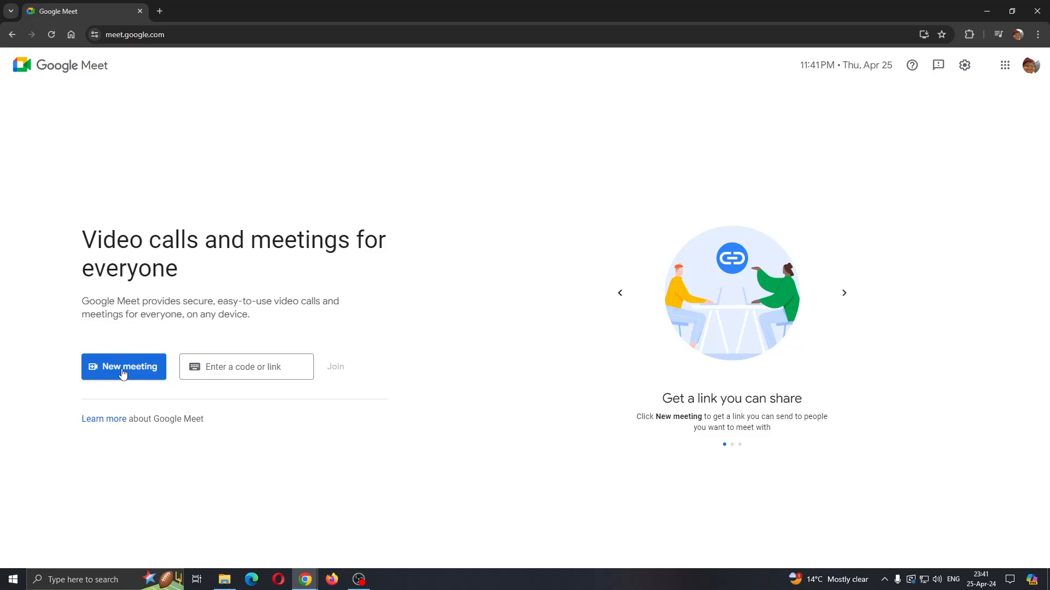
pyautogui.click(123, 366)
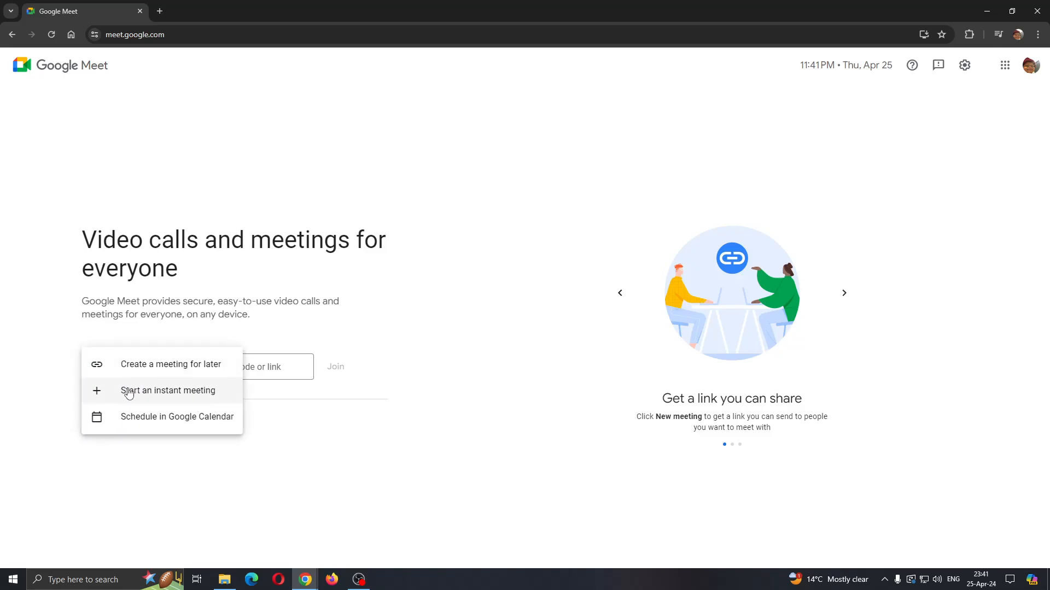
pyautogui.click(168, 390)
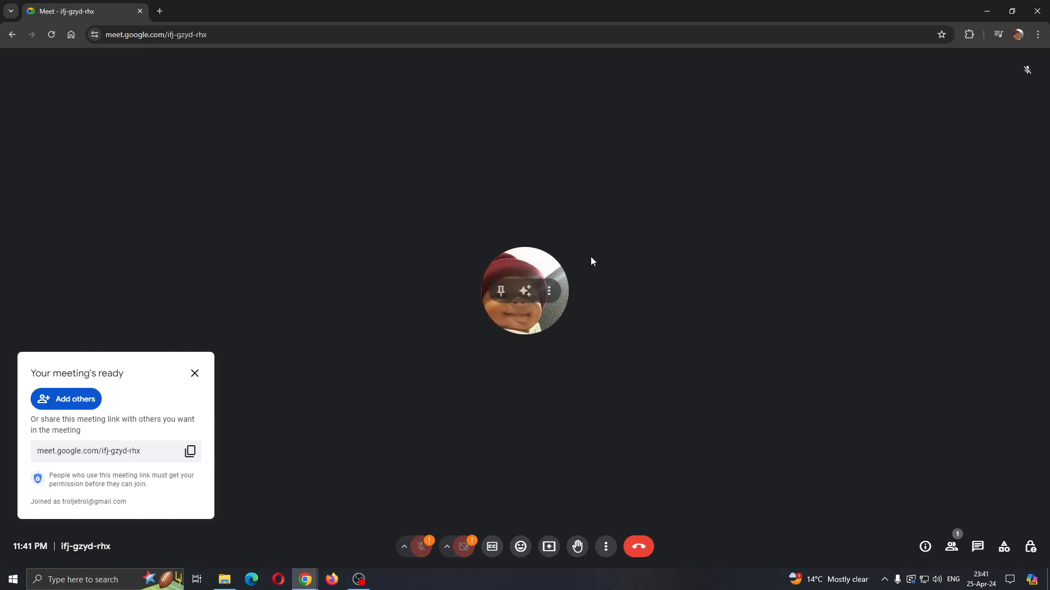
pyautogui.moveTo(208, 411)
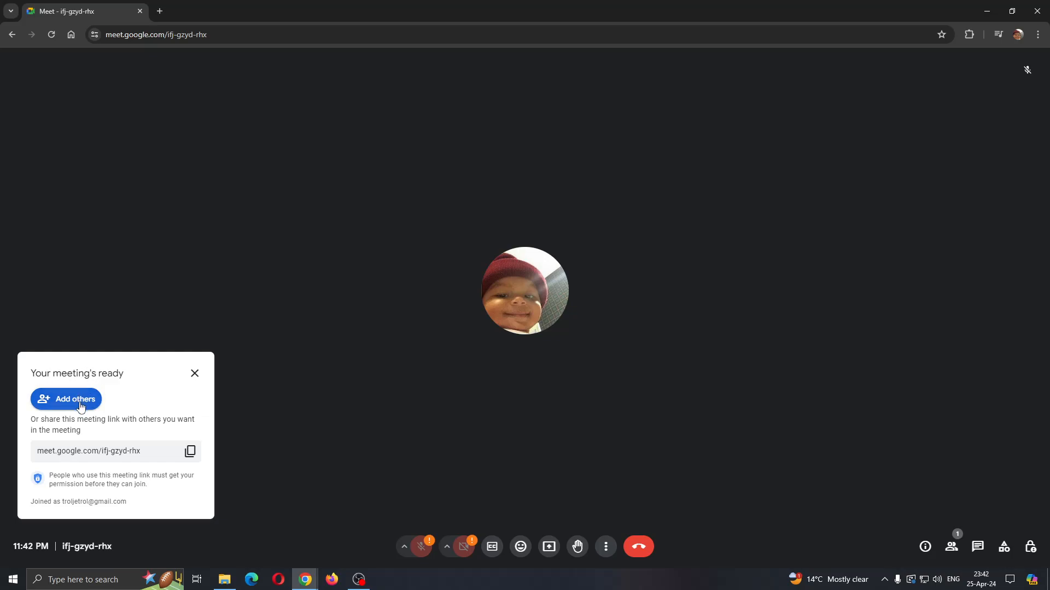
pyautogui.moveTo(121, 429)
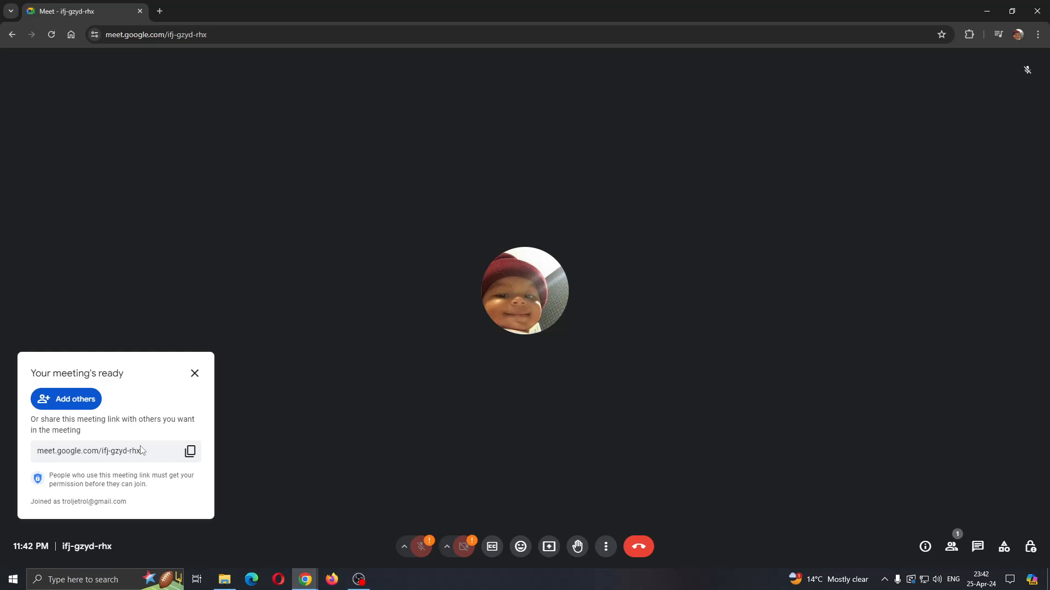
pyautogui.moveTo(149, 446)
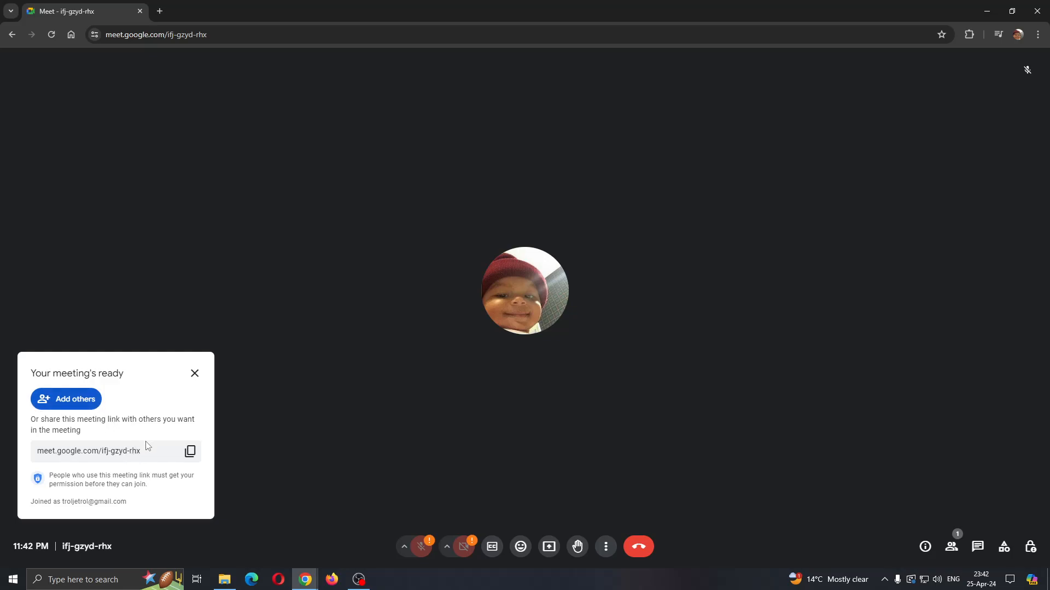
pyautogui.moveTo(152, 462)
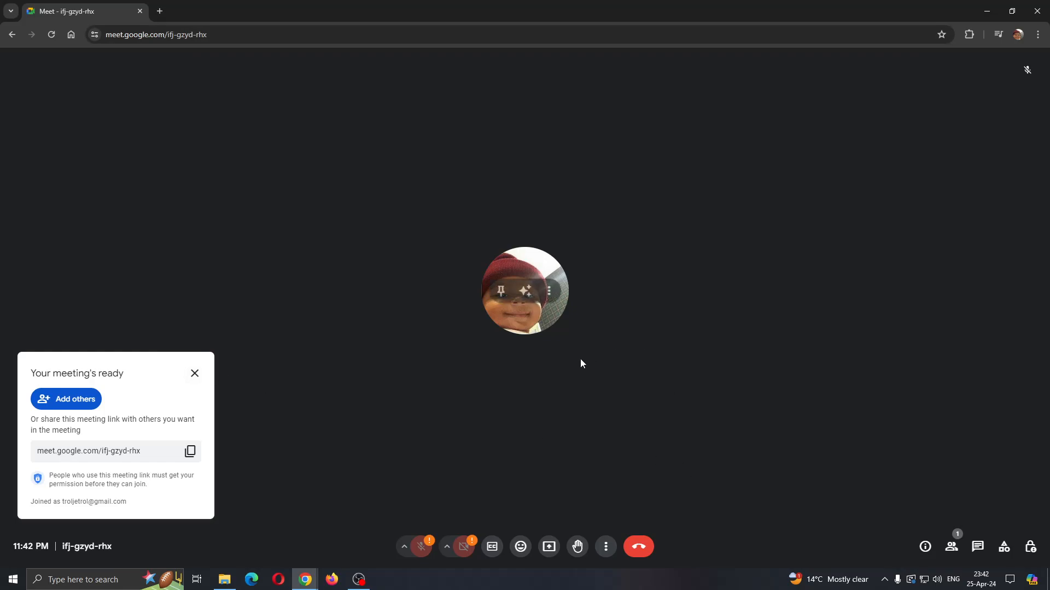
pyautogui.moveTo(730, 498)
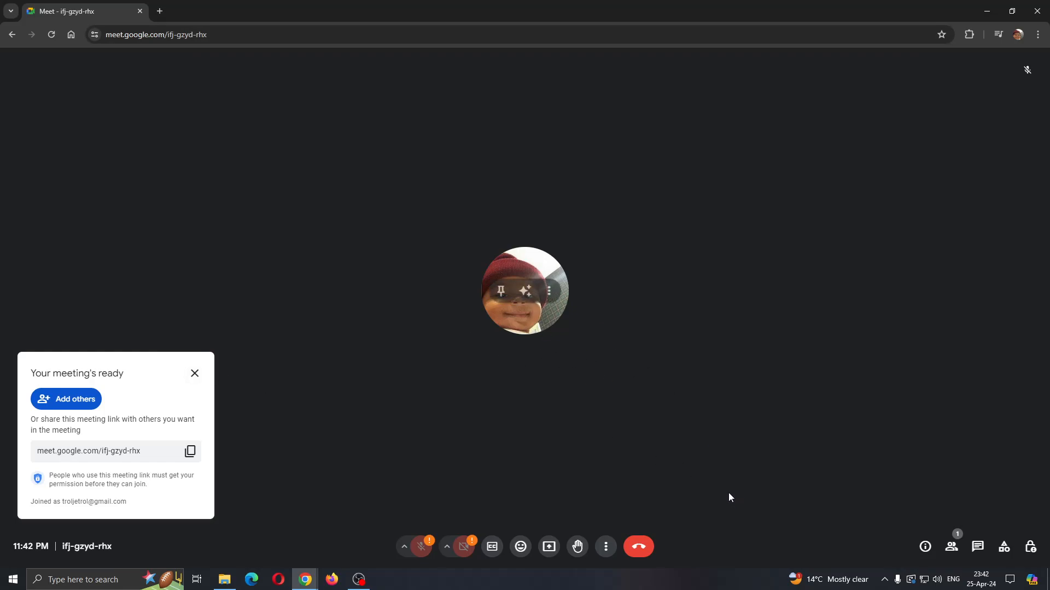
# Close the 'Your meeting's ready' popup showing the meeting link
pyautogui.click(195, 374)
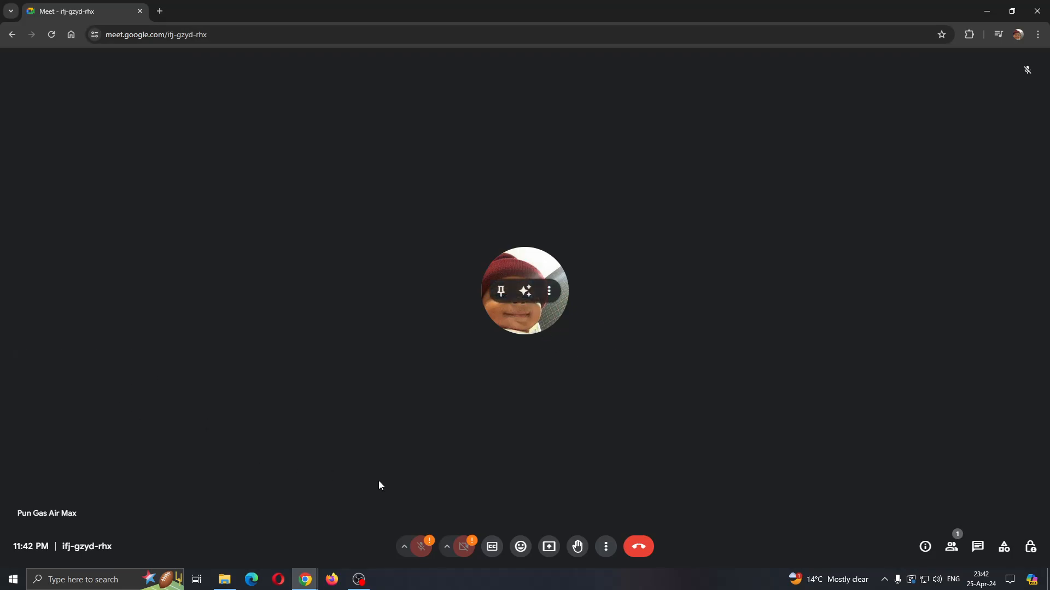
pyautogui.moveTo(952, 548)
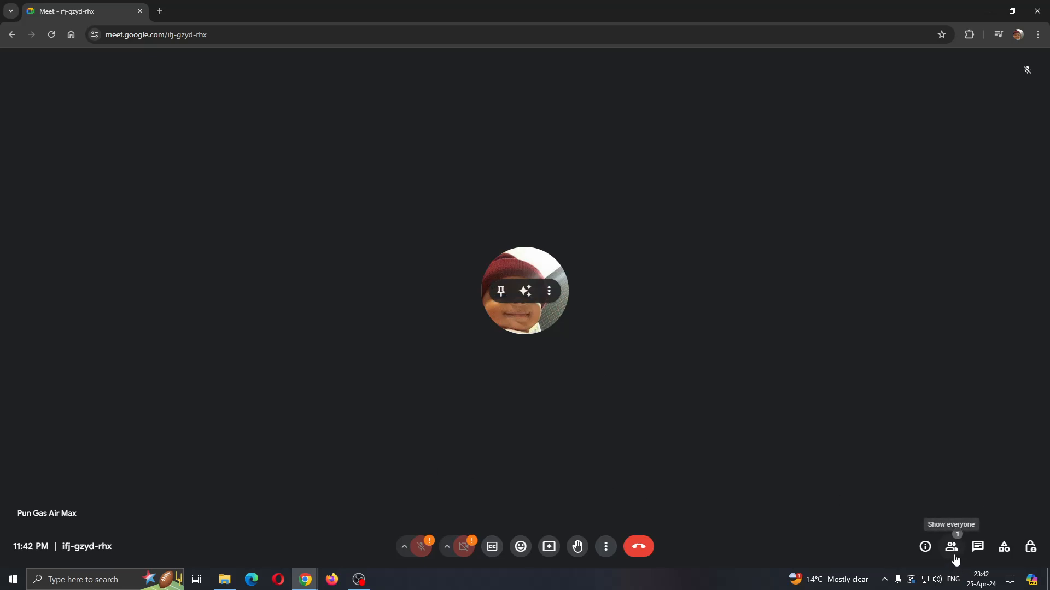
pyautogui.click(950, 547)
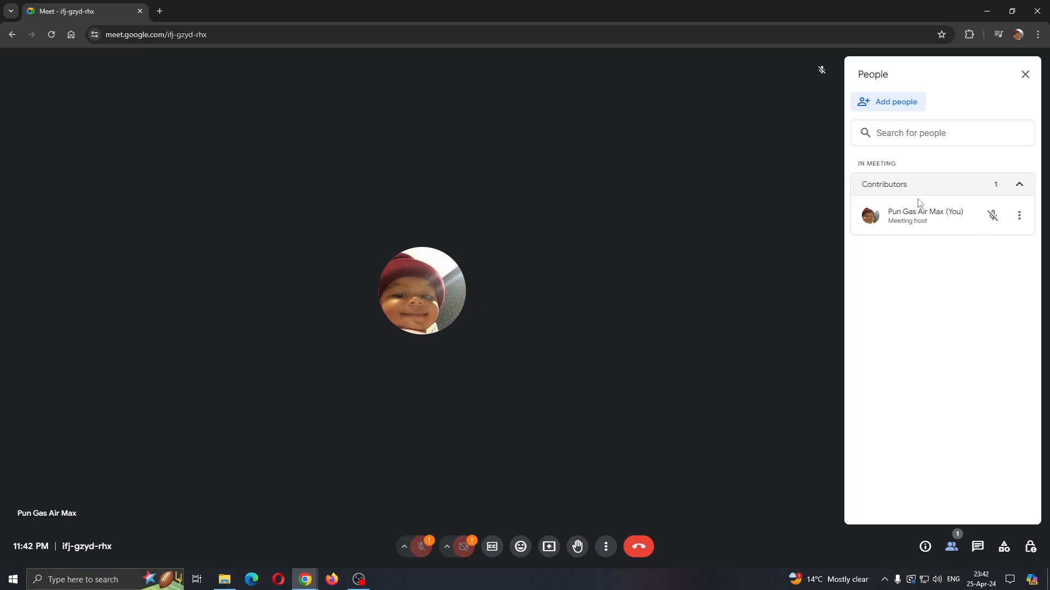
pyautogui.moveTo(897, 118)
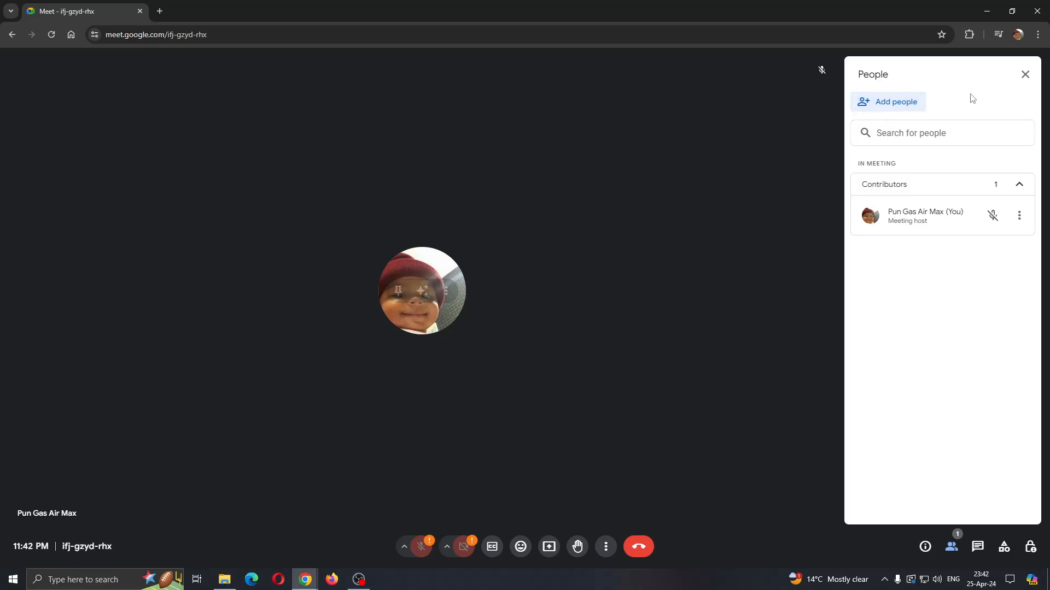
pyautogui.click(1024, 74)
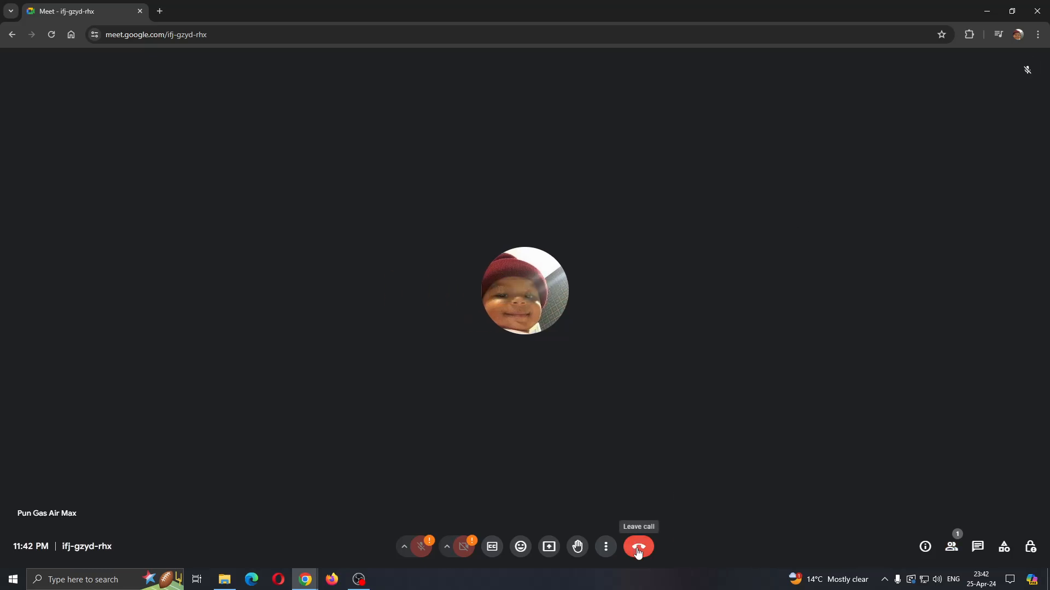
# Leave the call and return to the Meet home screen
pyautogui.click(638, 546)
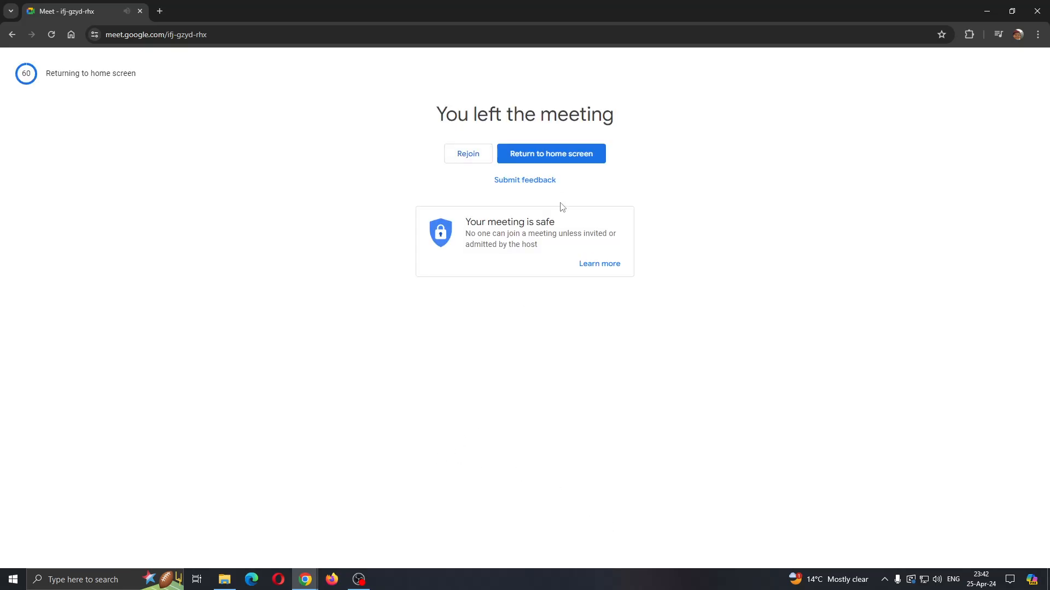
pyautogui.click(551, 153)
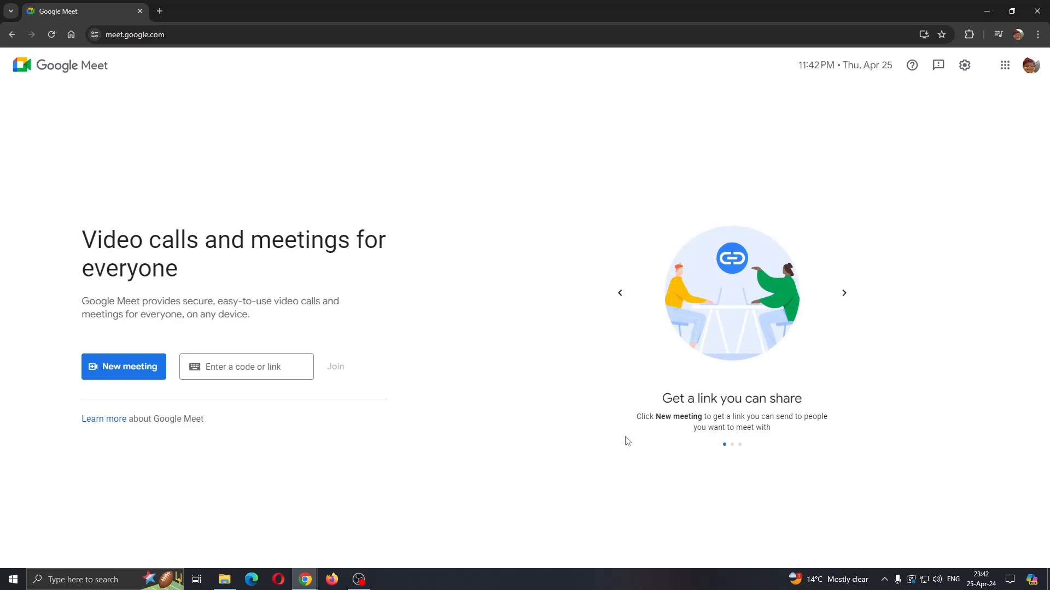
pyautogui.moveTo(558, 437)
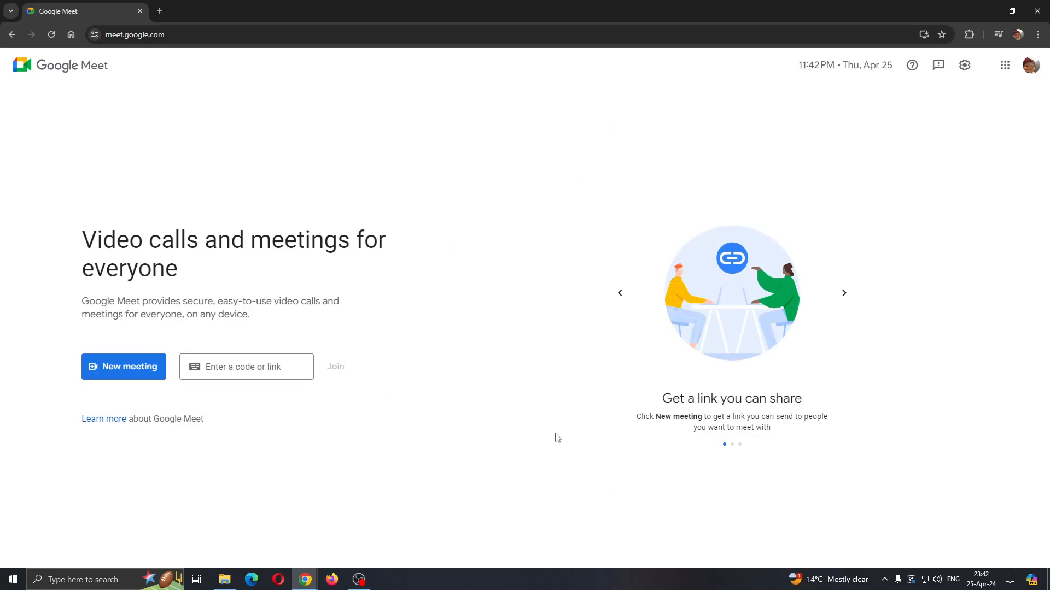
pyautogui.moveTo(473, 446)
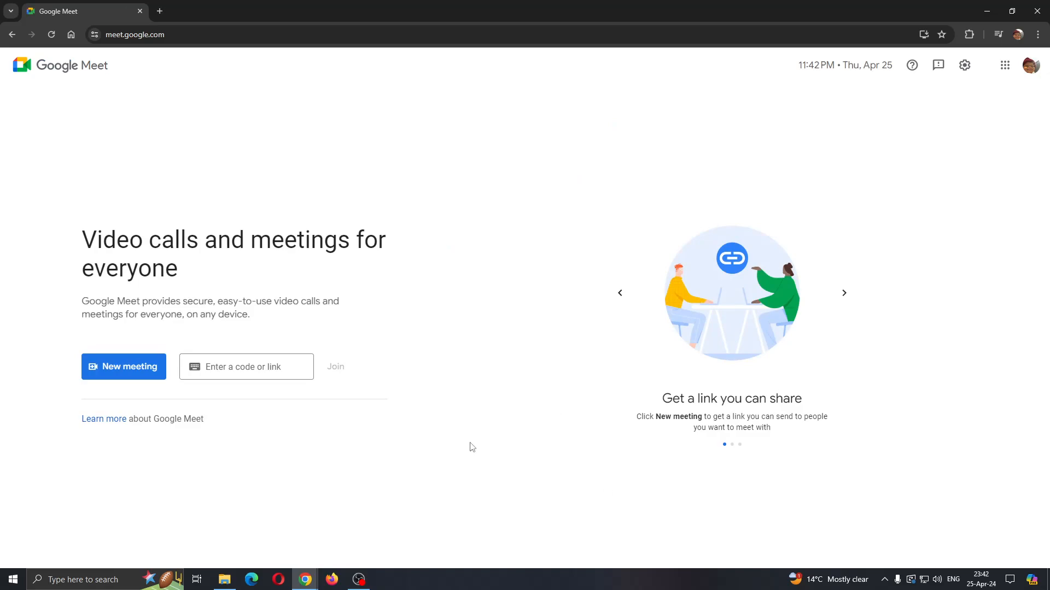